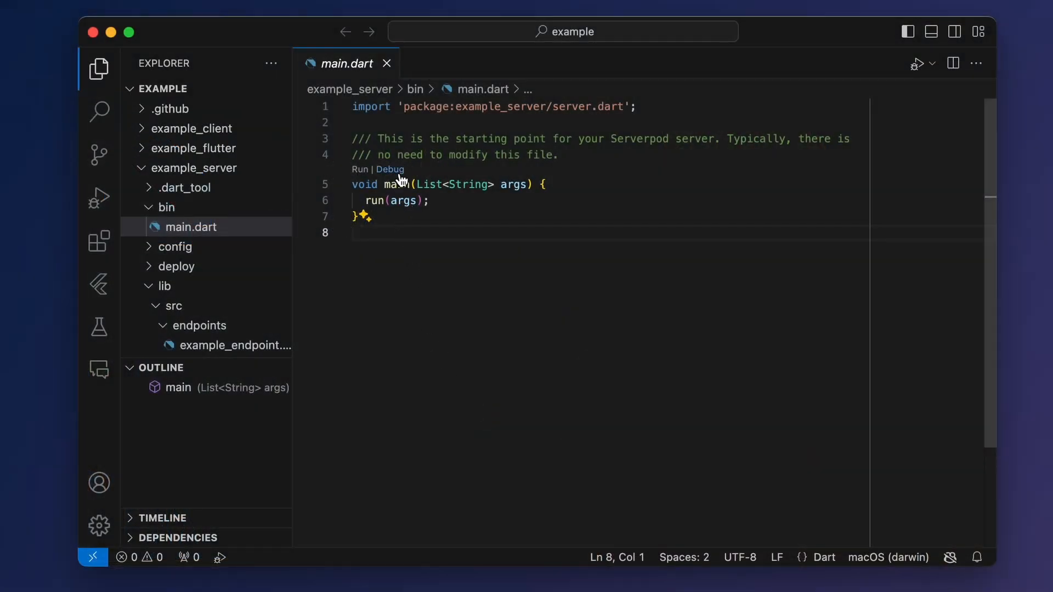
Launch bin/main.dart's main() under the debugger via its Debug CodeLens
left_click(358, 168)
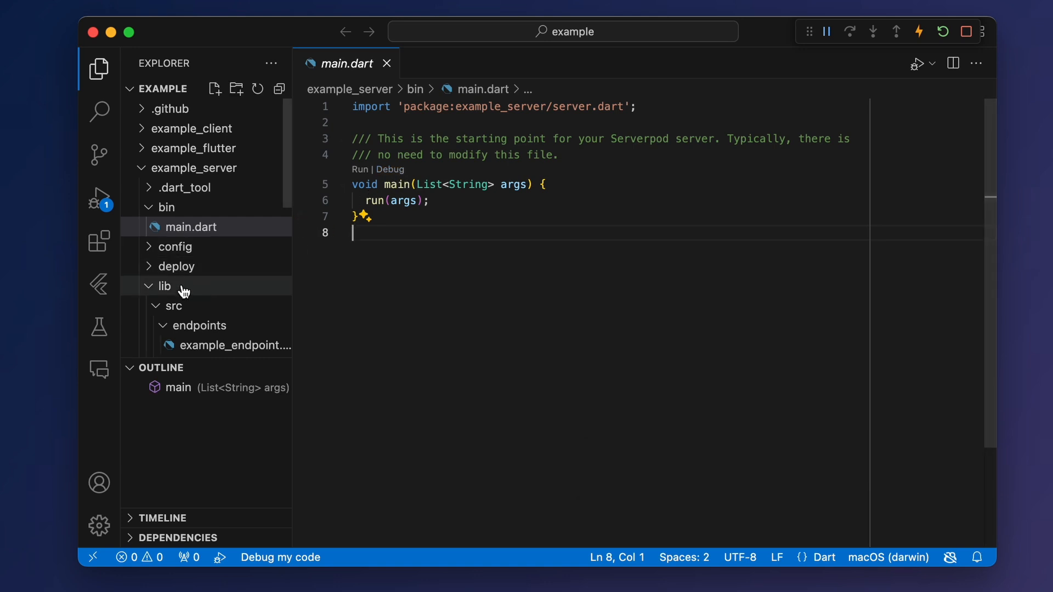
Open the serverpod DevTools extension from the Flutter sidebar to view logged hello sessions
left_click(99, 284)
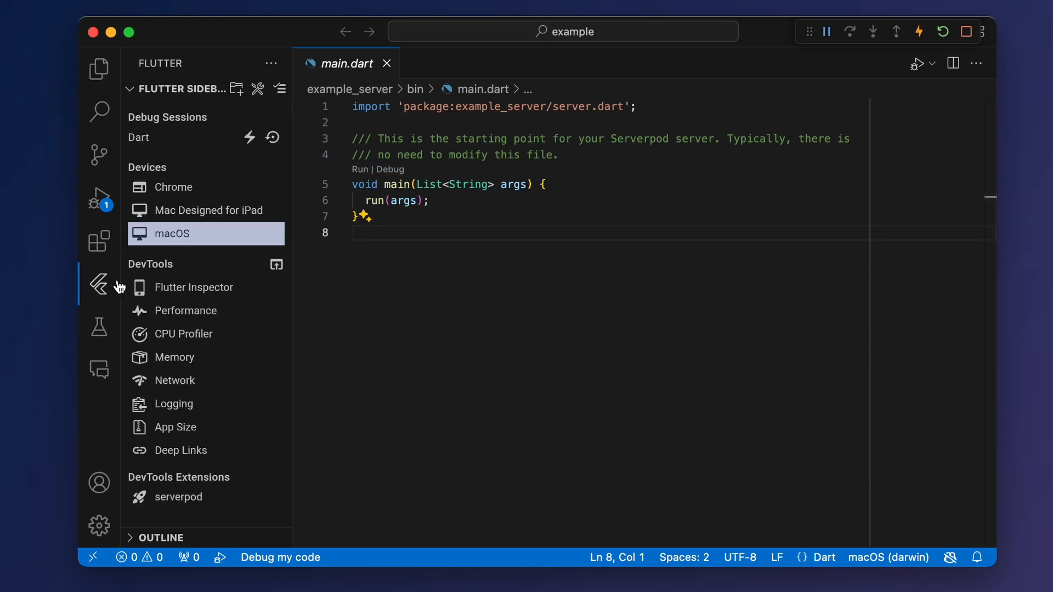
left_click(179, 497)
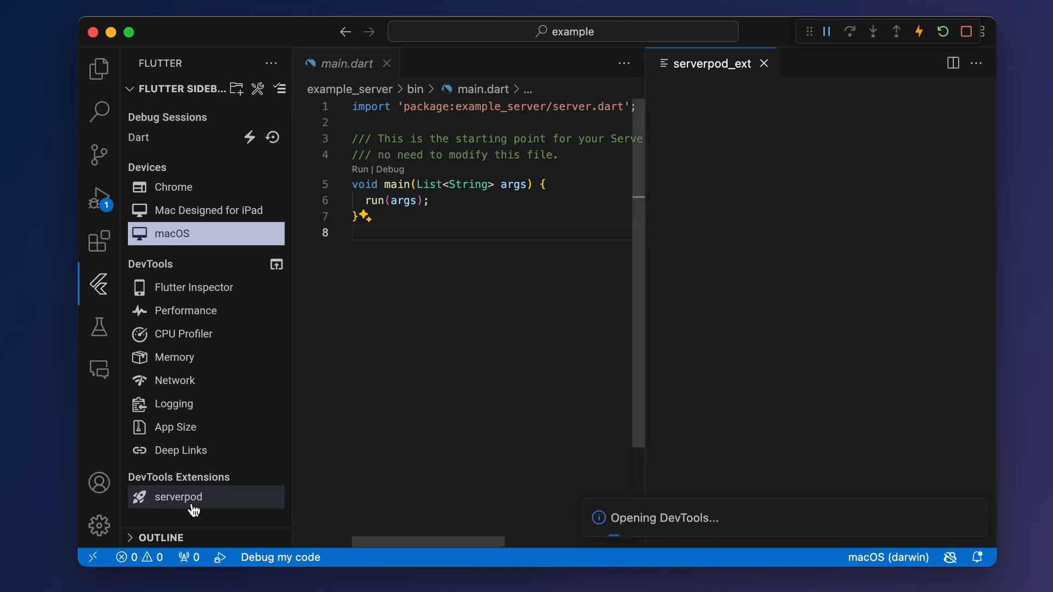
left_click(178, 497)
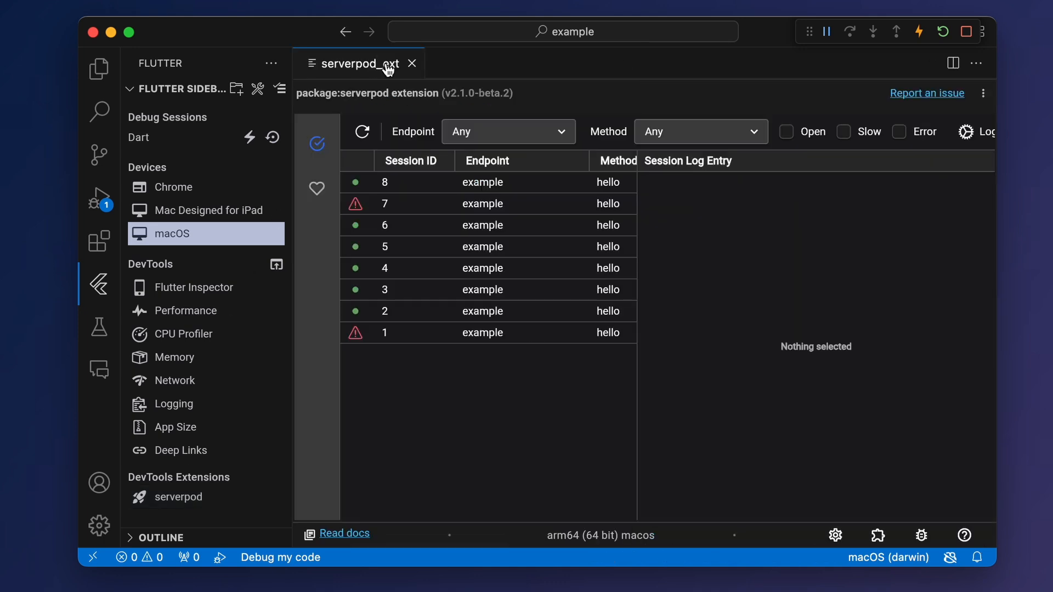
mouse_move(442, 213)
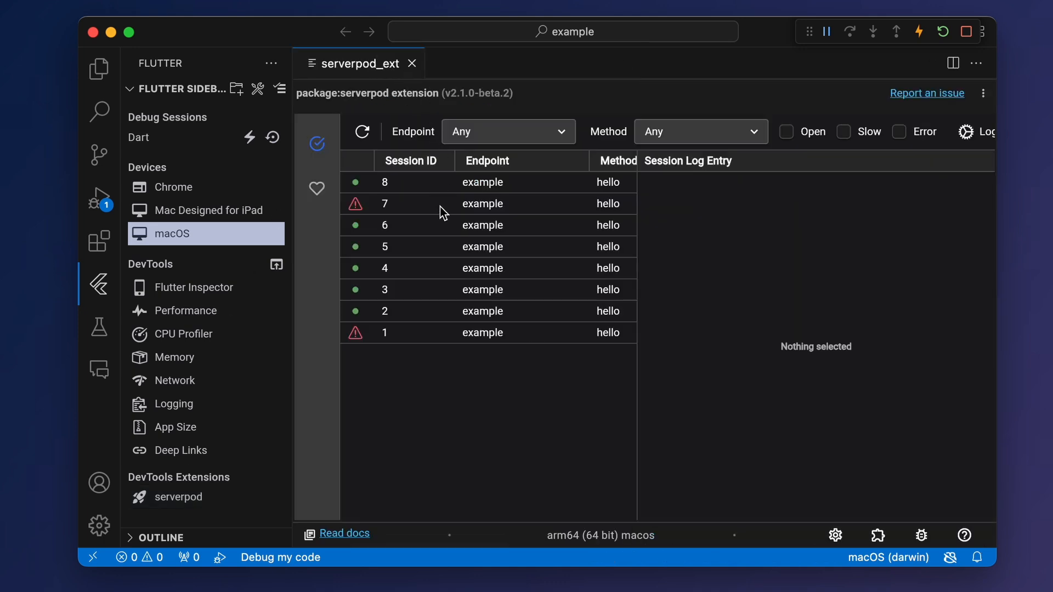